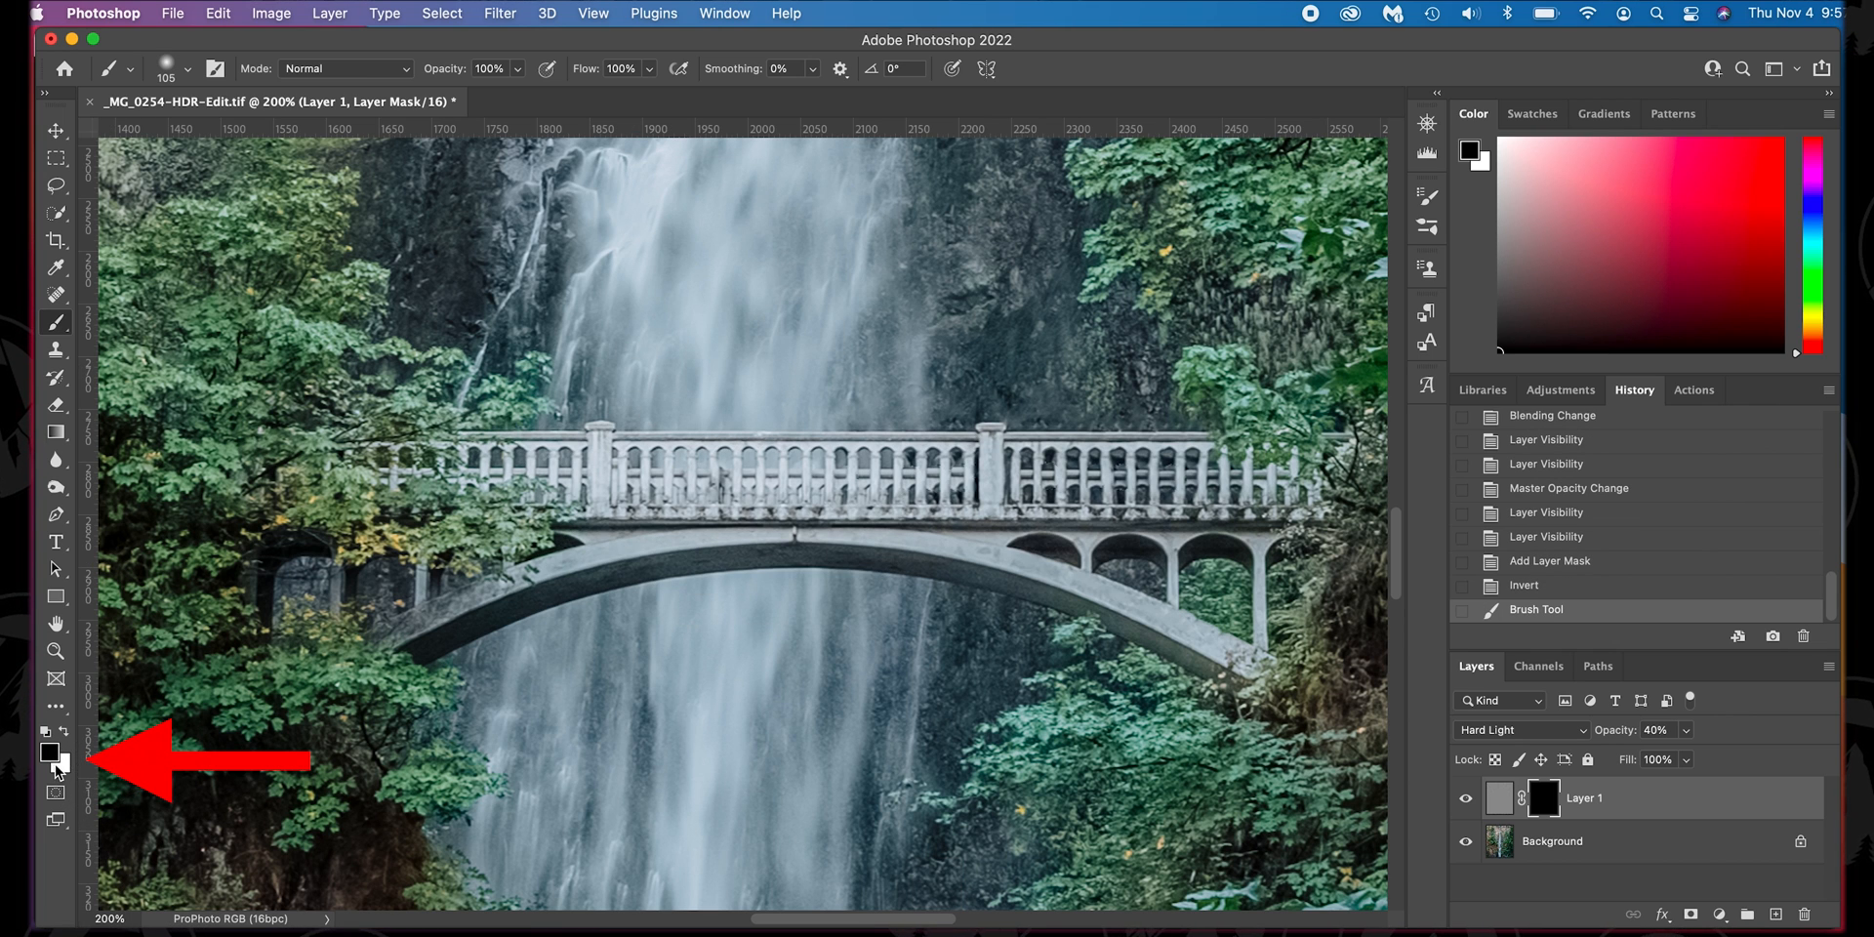
- Swap the foreground colour to white for revealing the Hard Light sharpening on the mask
left_click(47, 753)
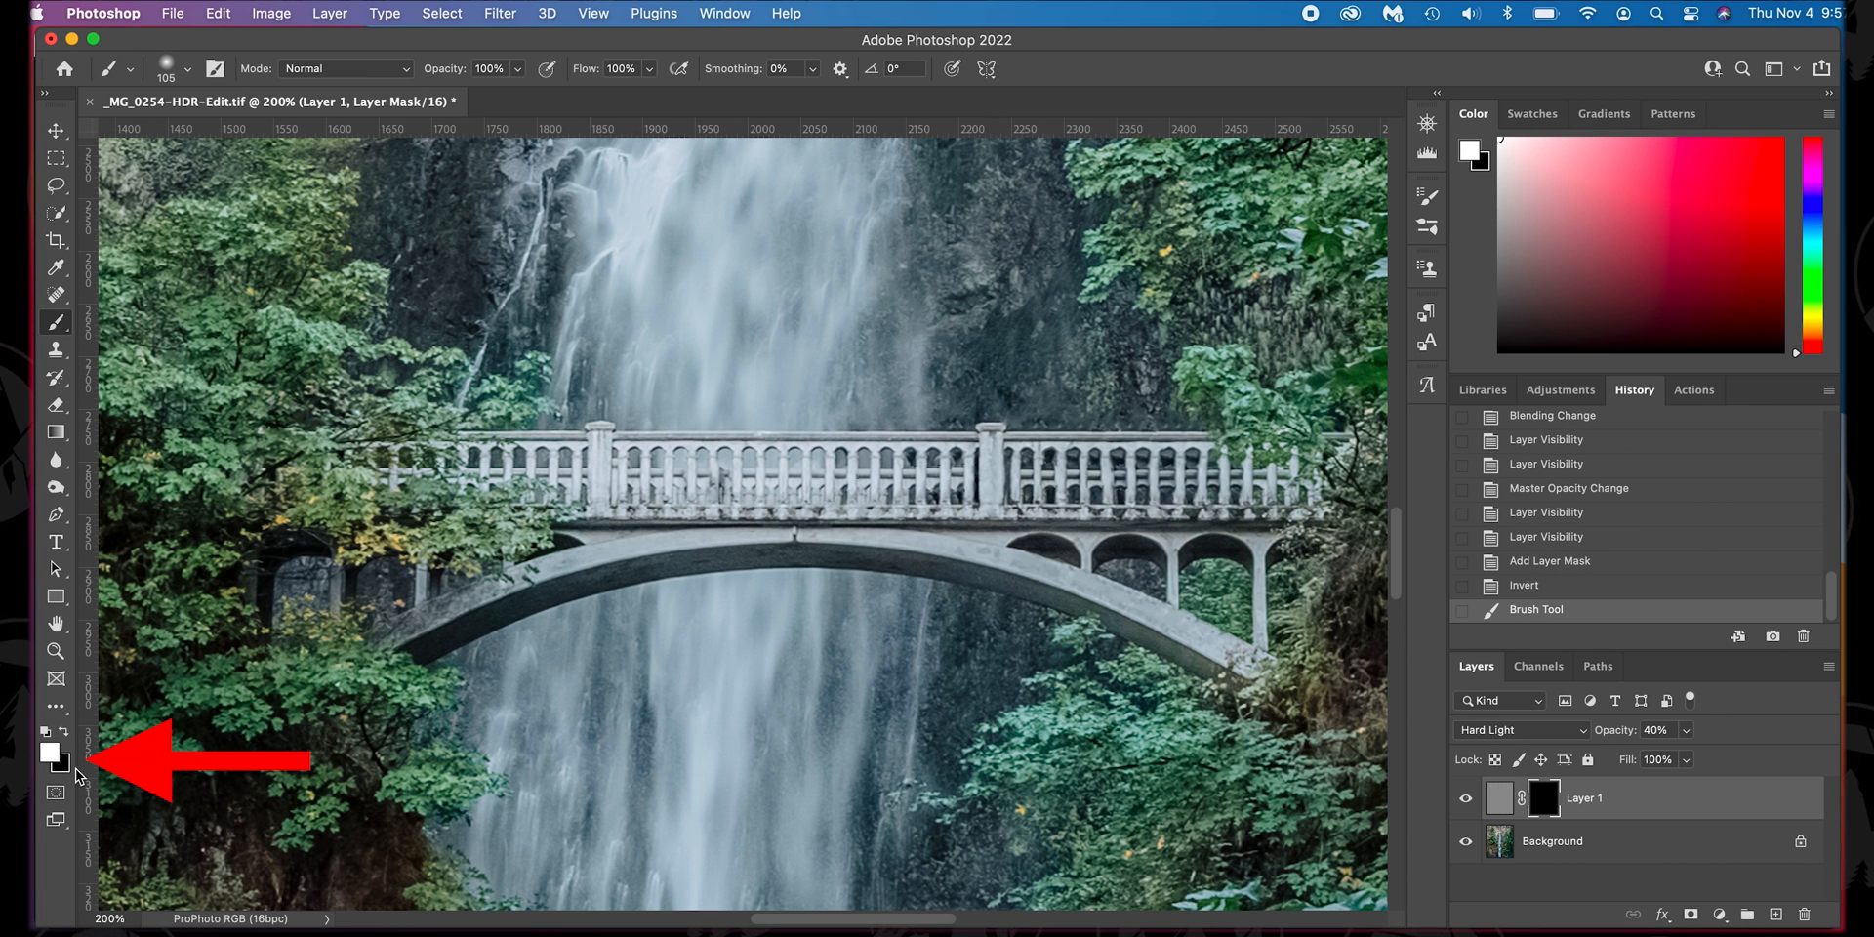
key("x")
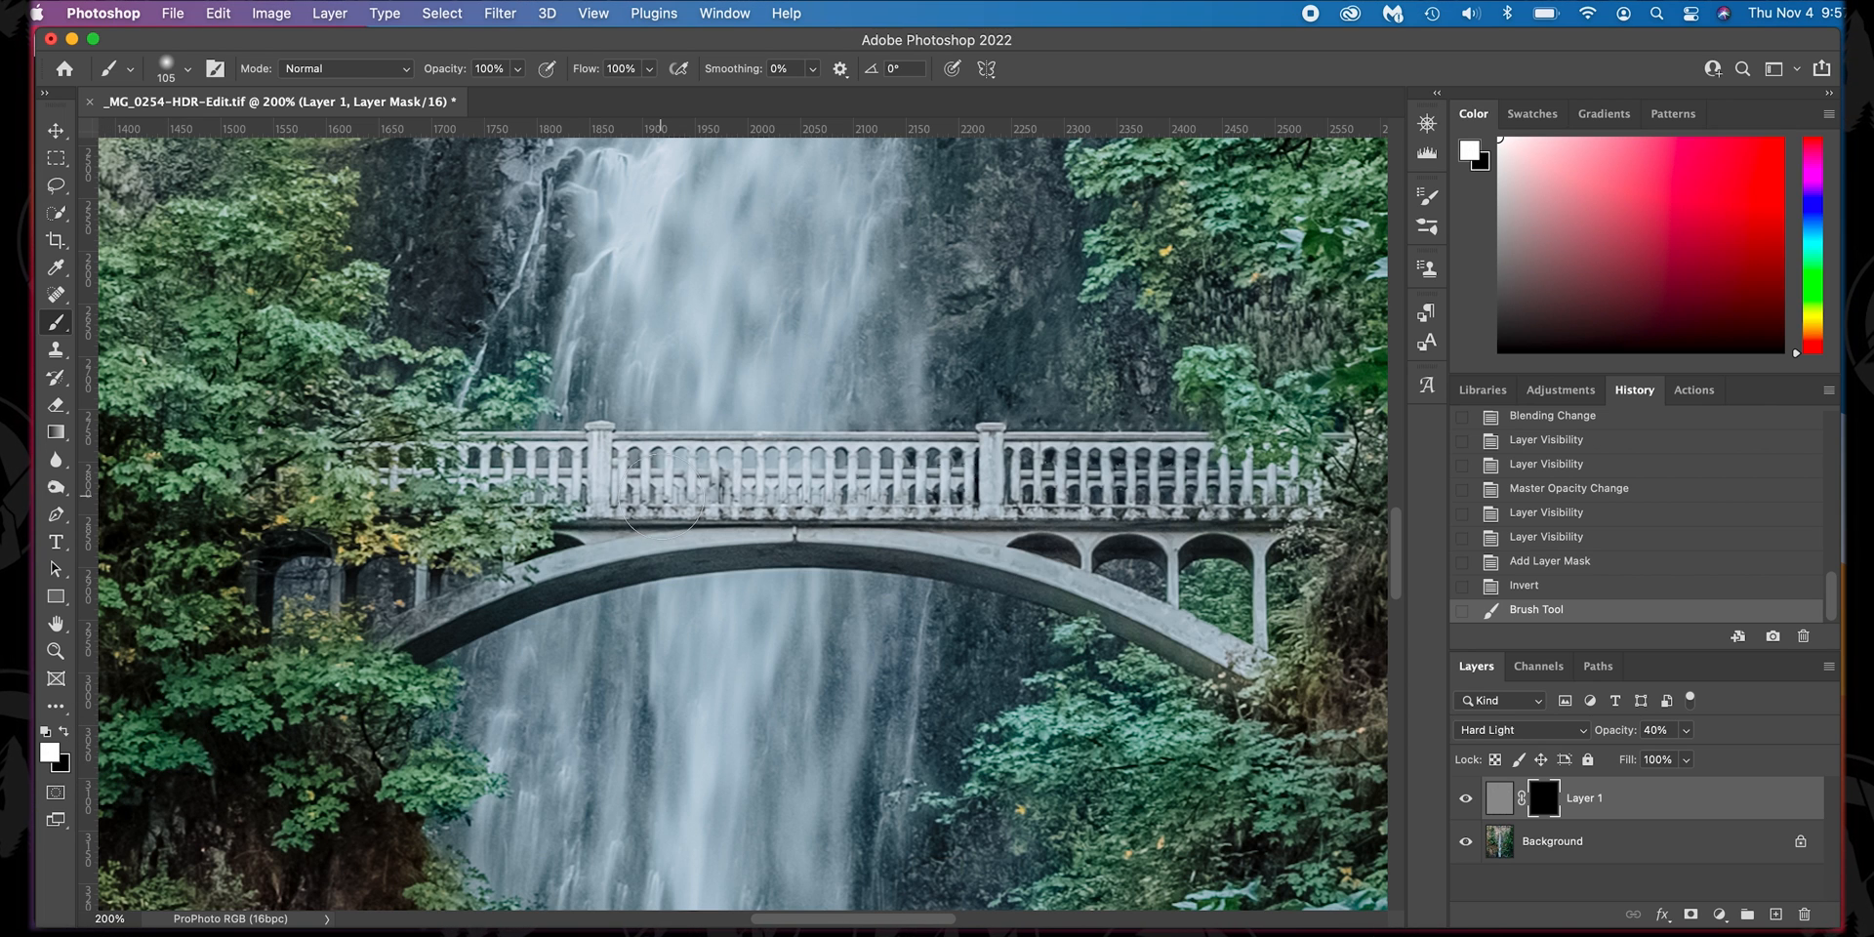
mouse_move(710, 501)
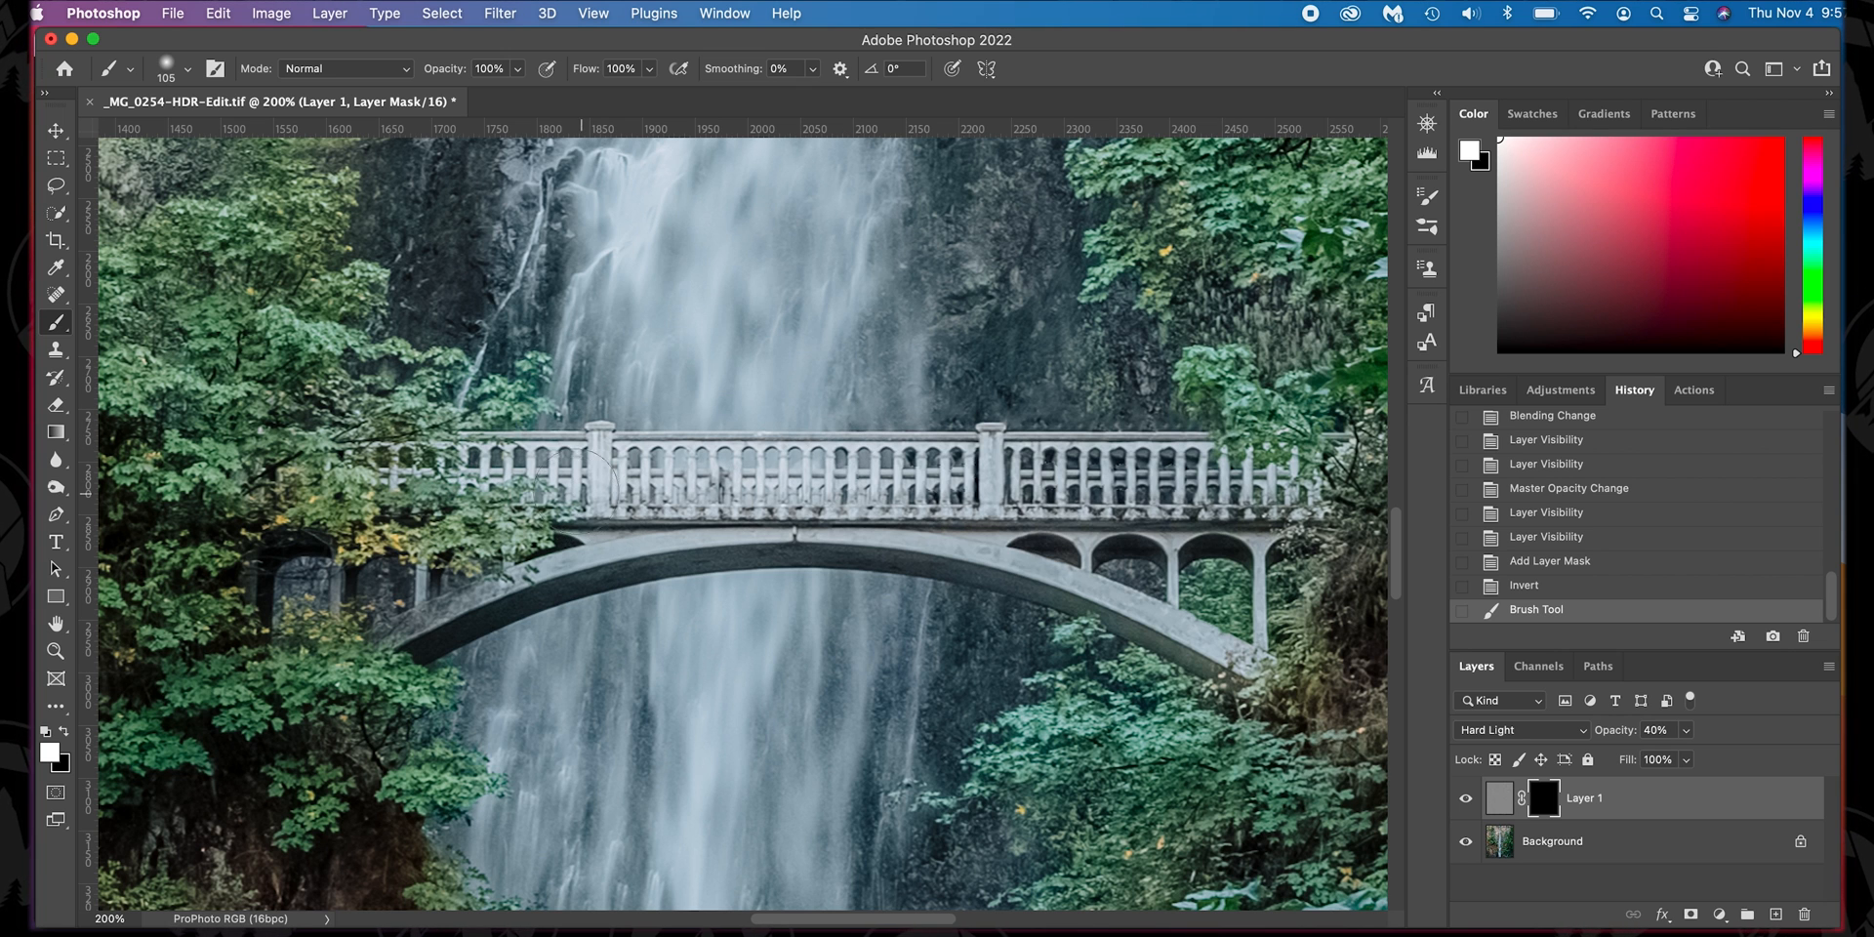
mouse_move(433, 589)
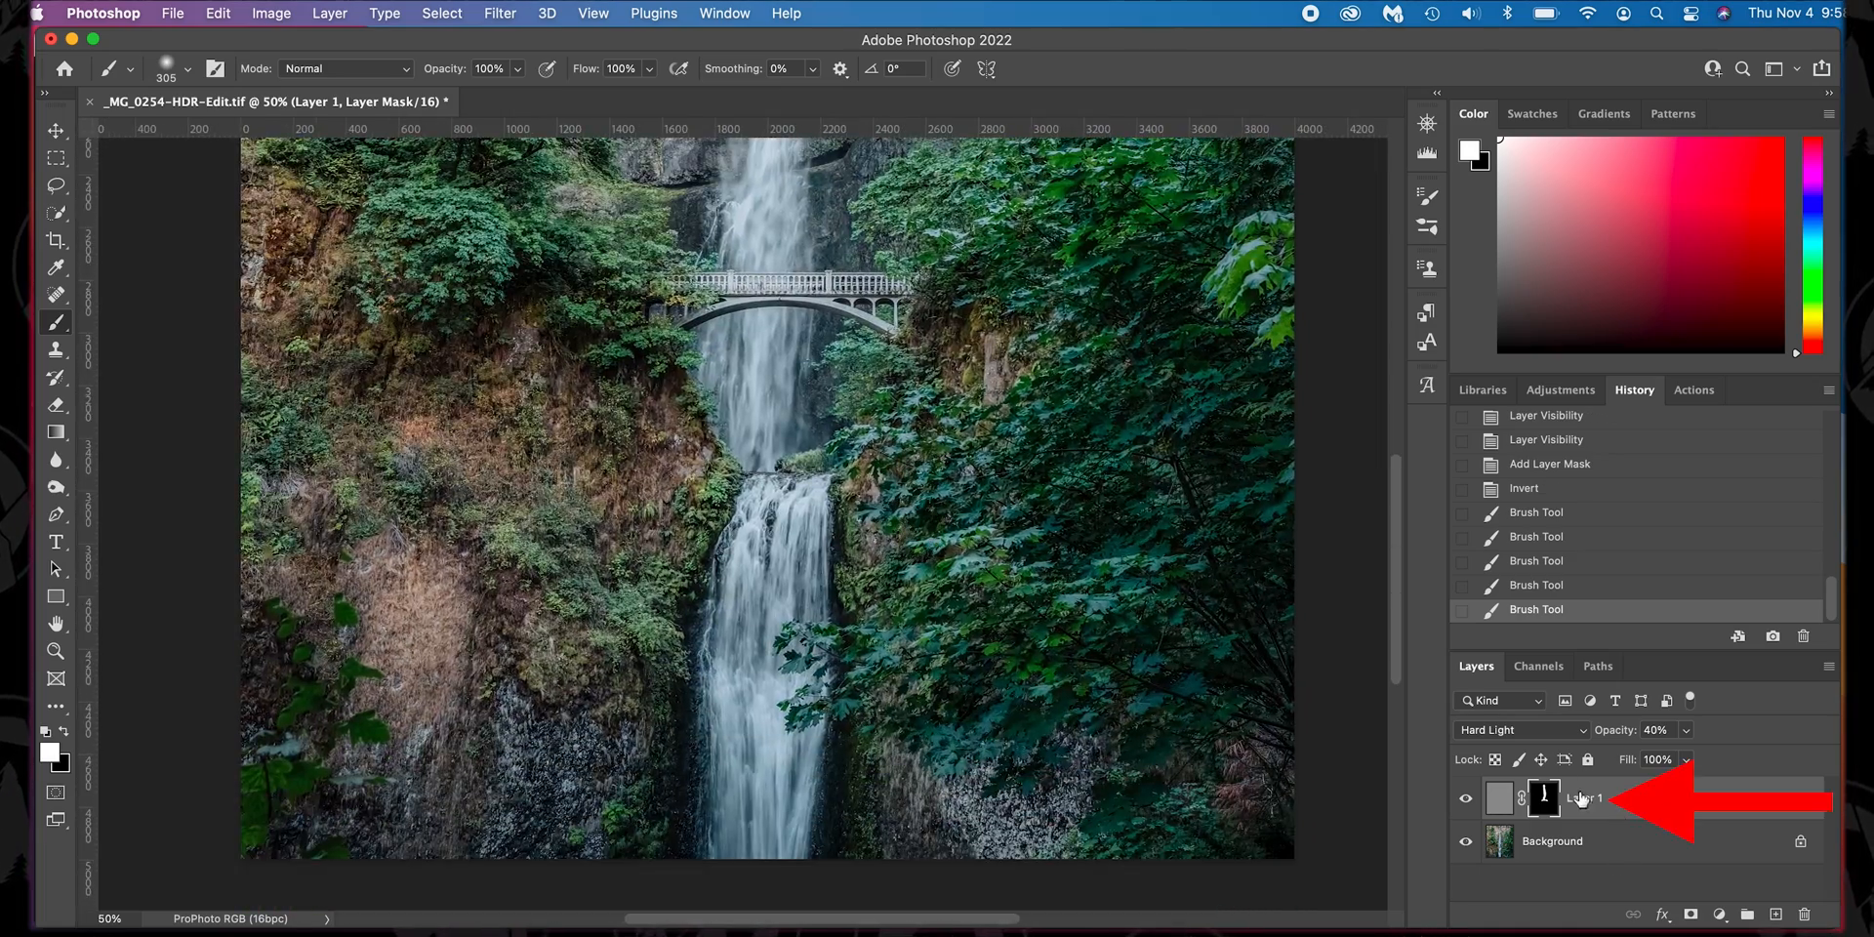
mouse_move(715, 361)
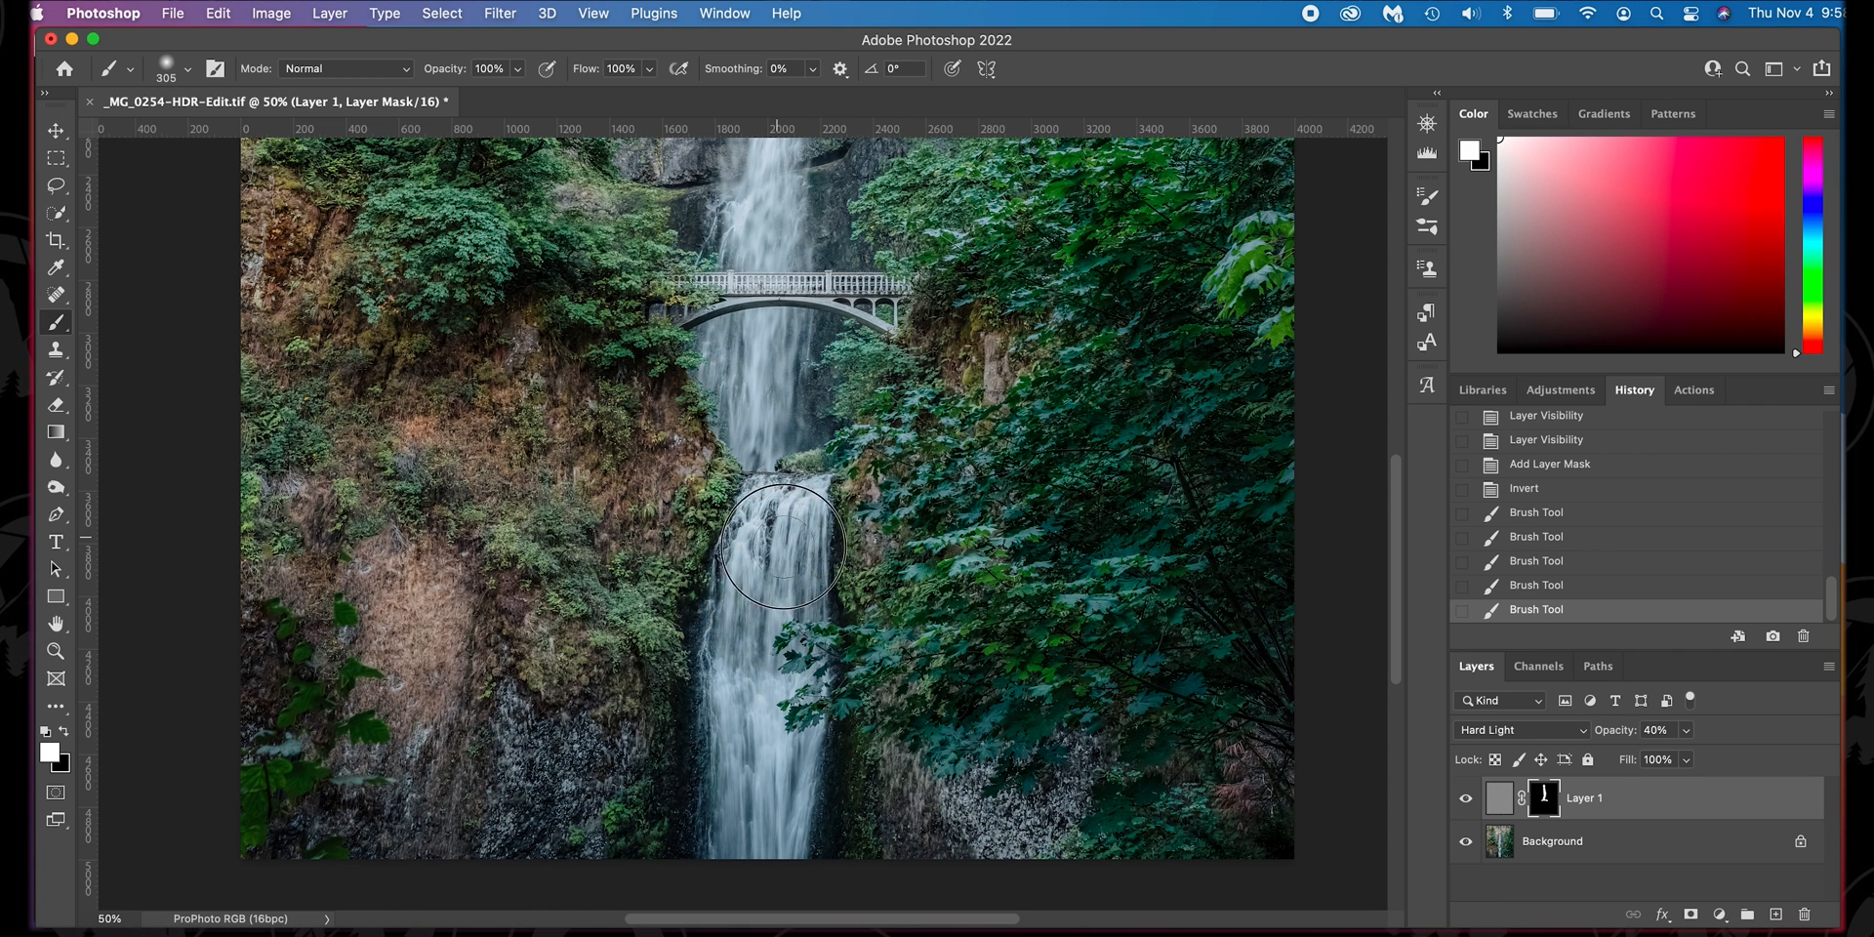
mouse_move(788, 519)
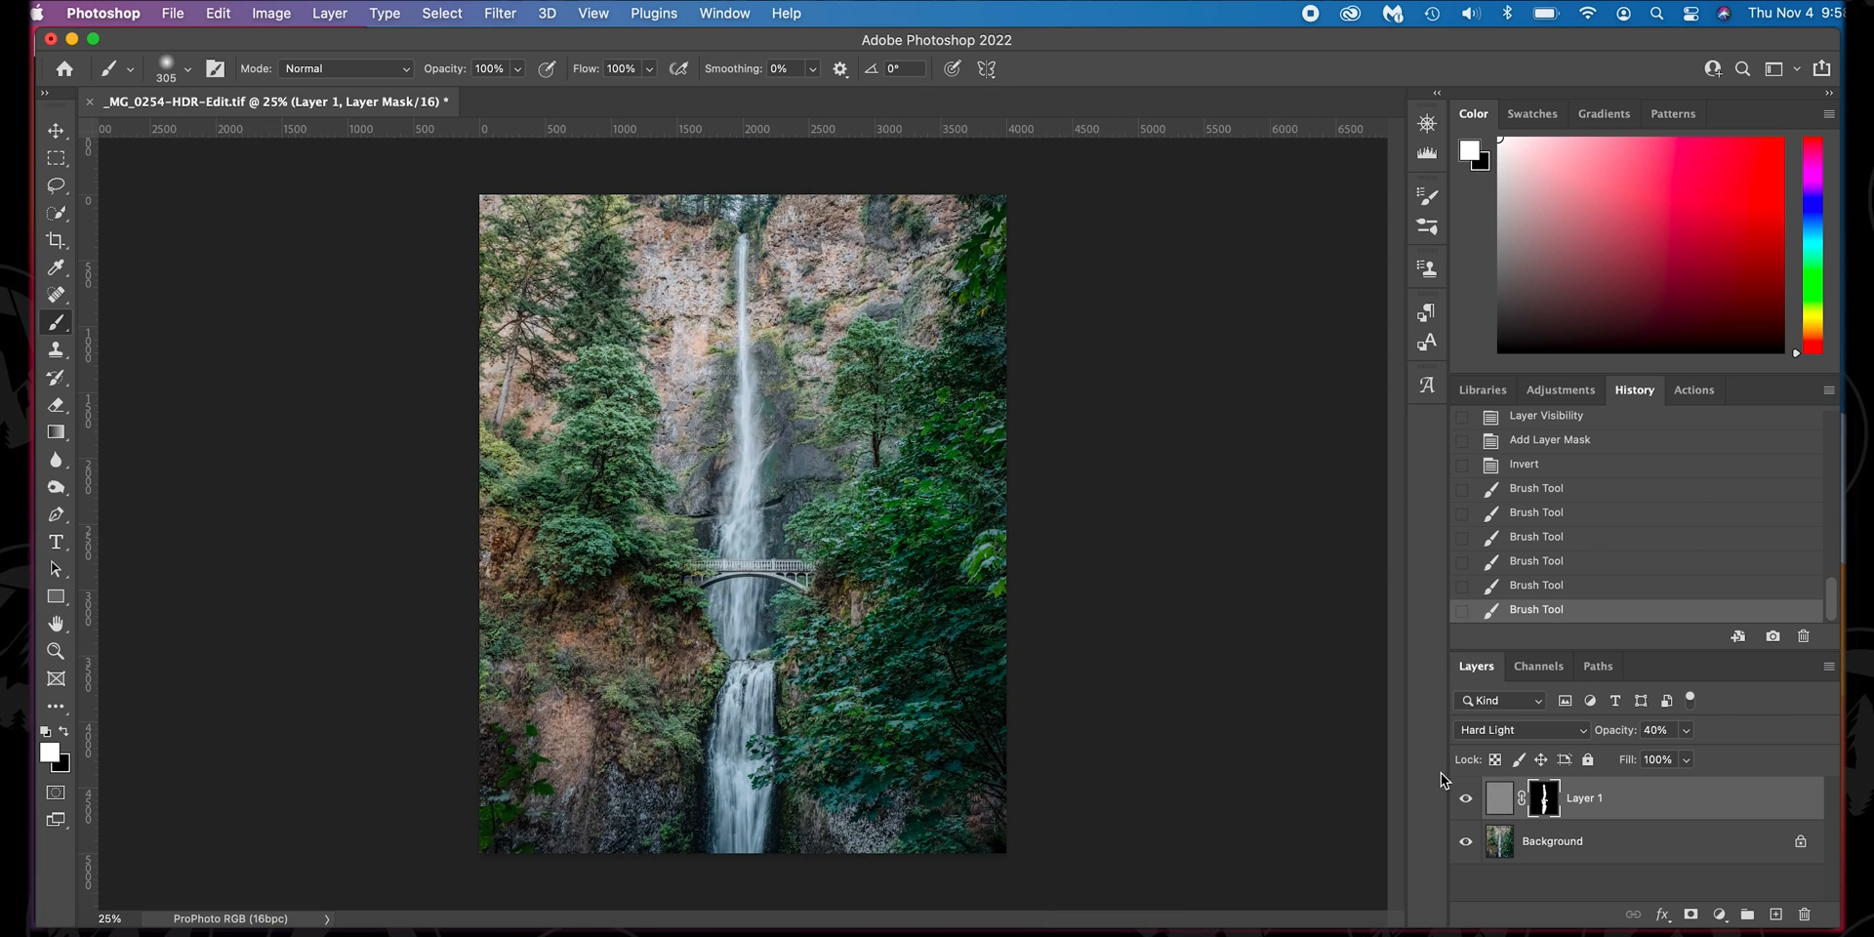
left_click(1466, 798)
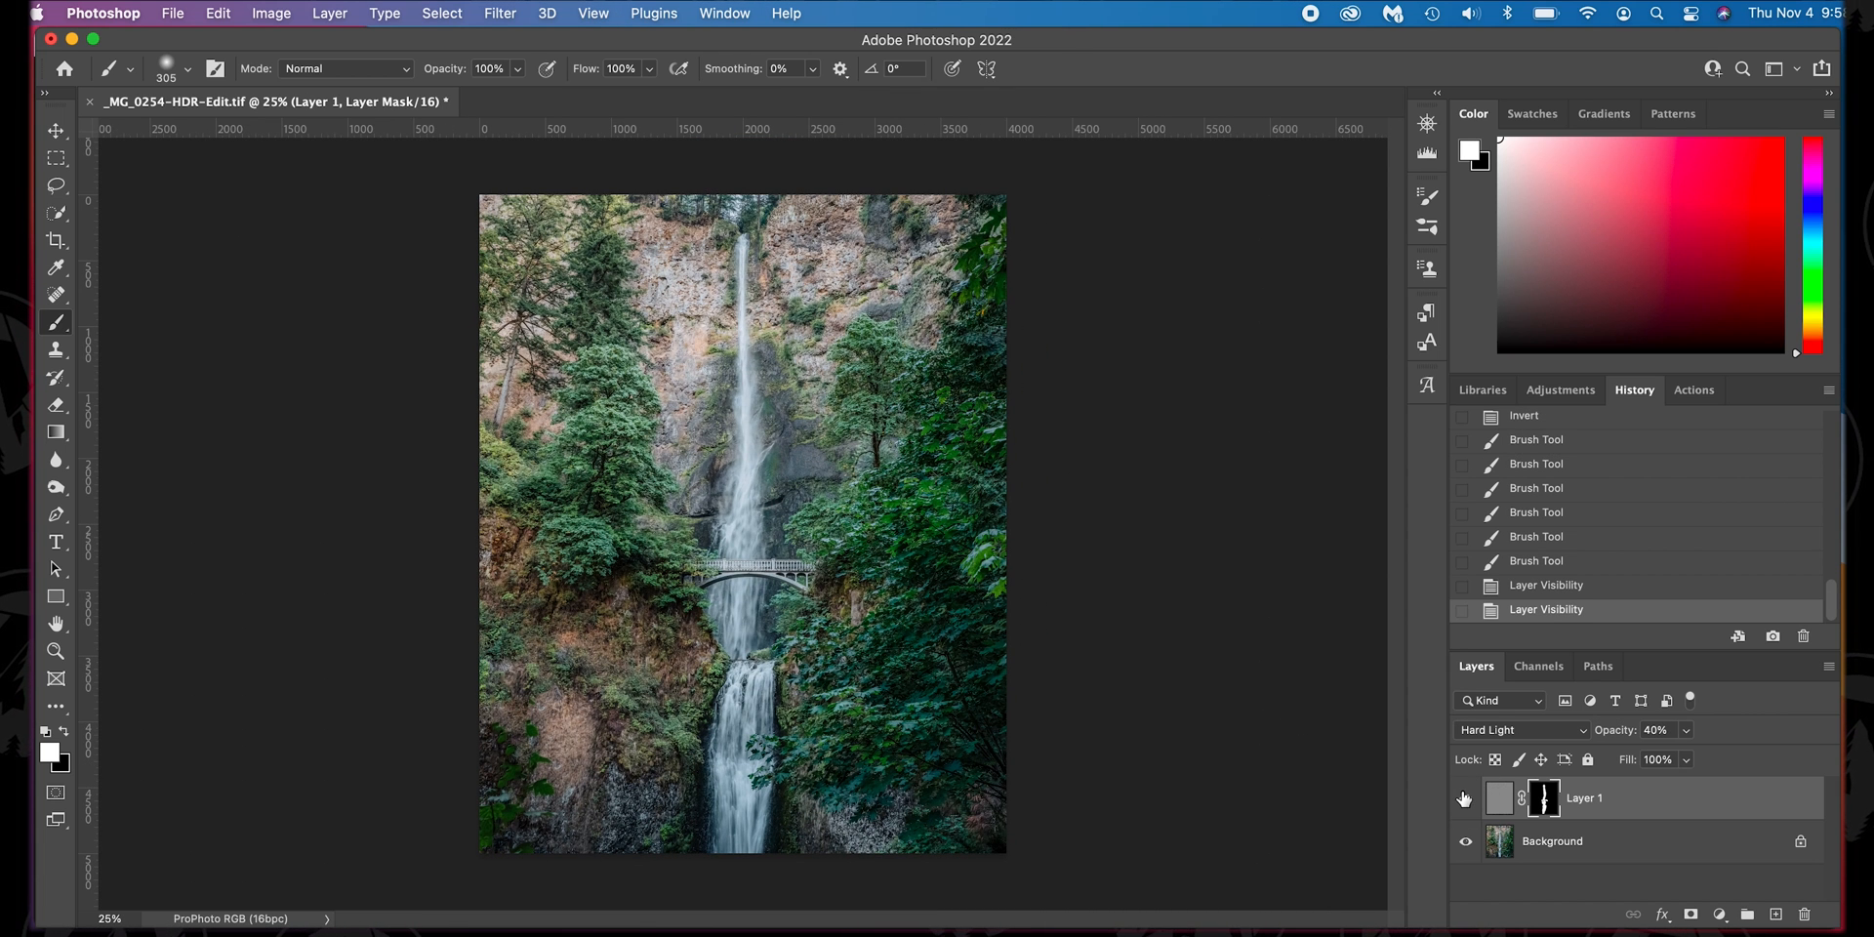
mouse_move(1464, 798)
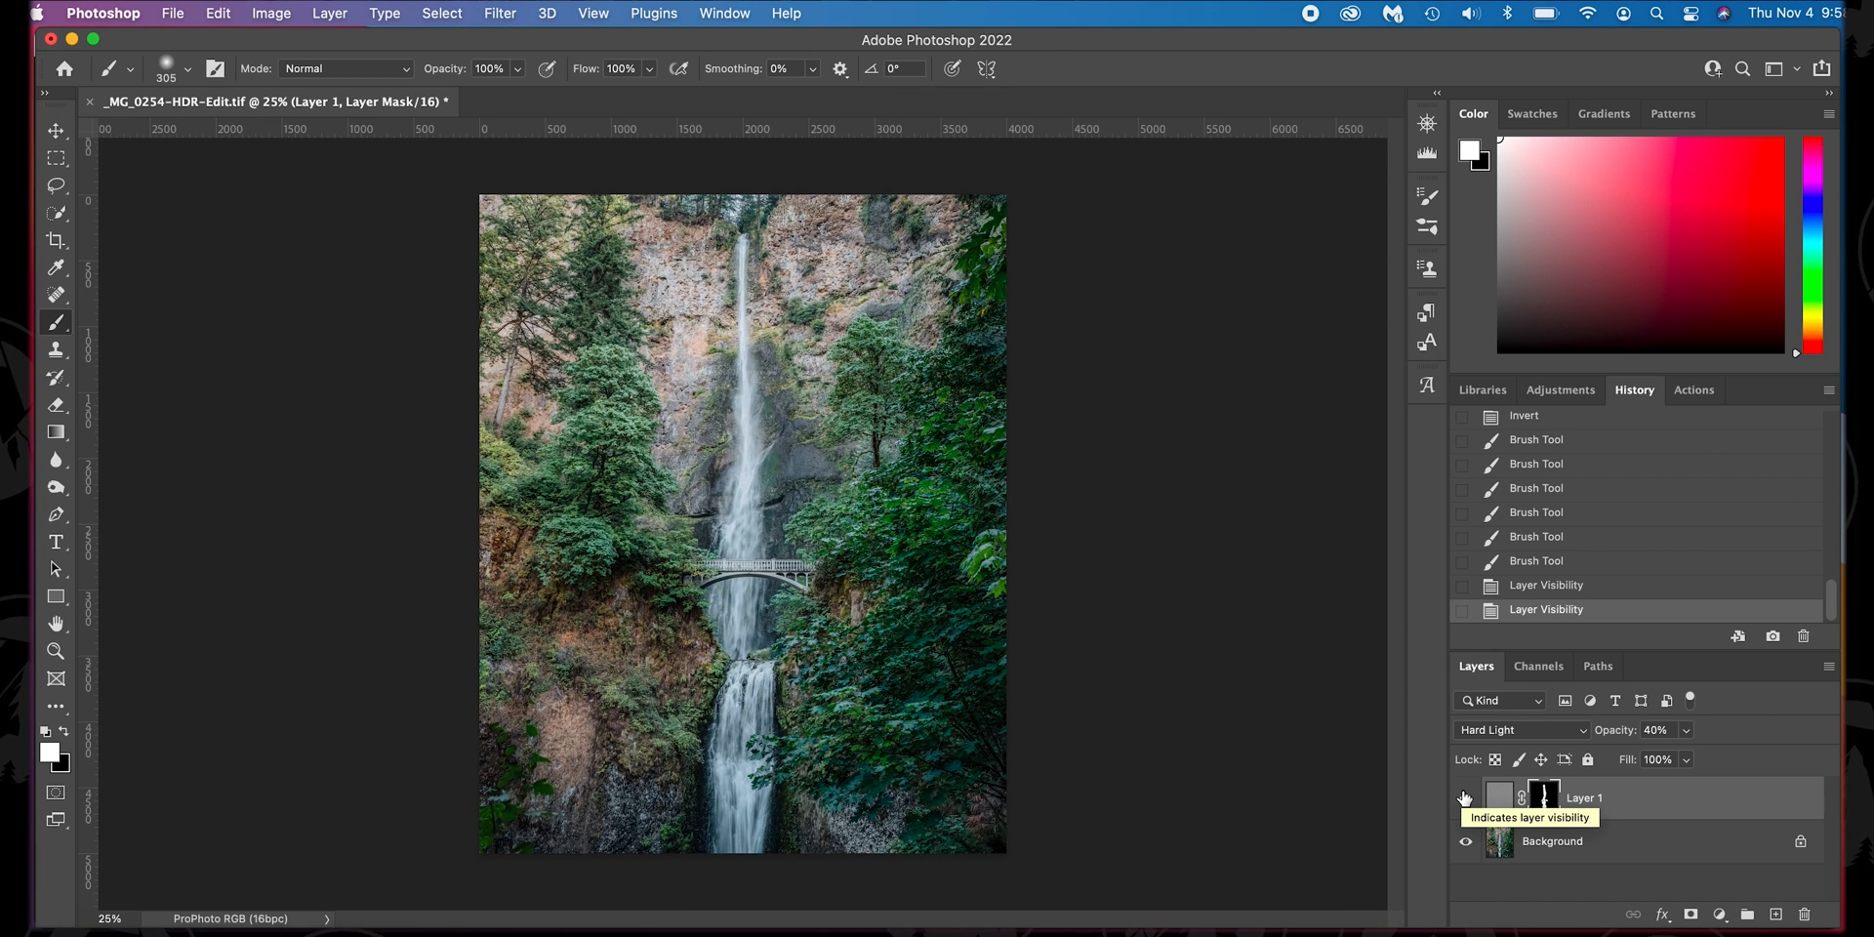